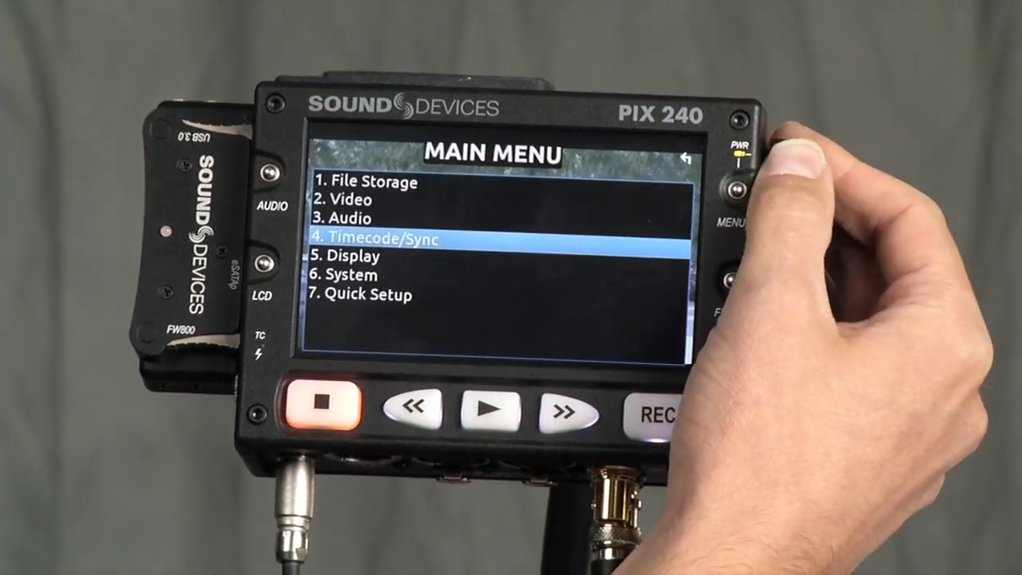
Step: Enter the System settings menu from the Main Menu
left_click(731, 188)
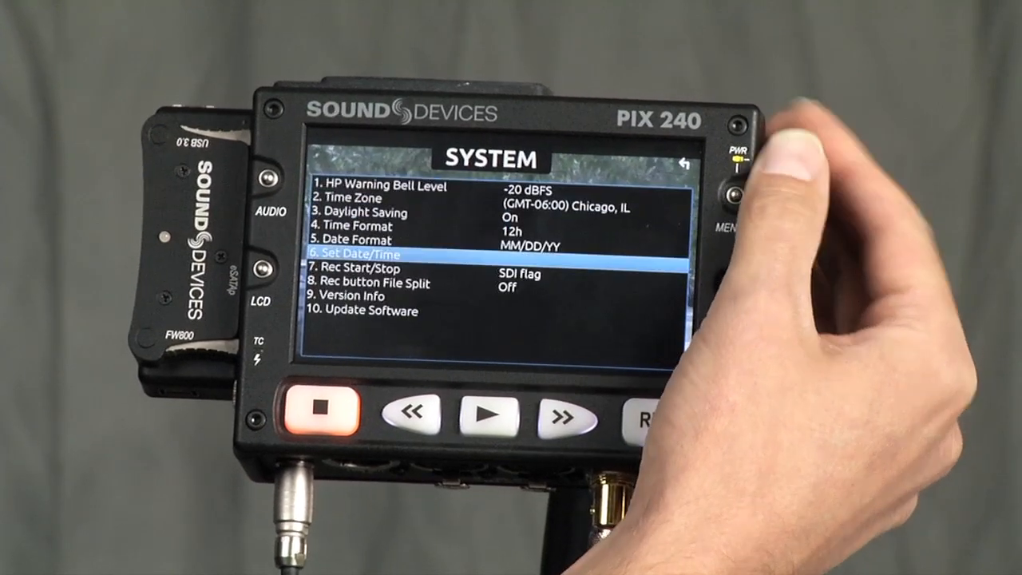